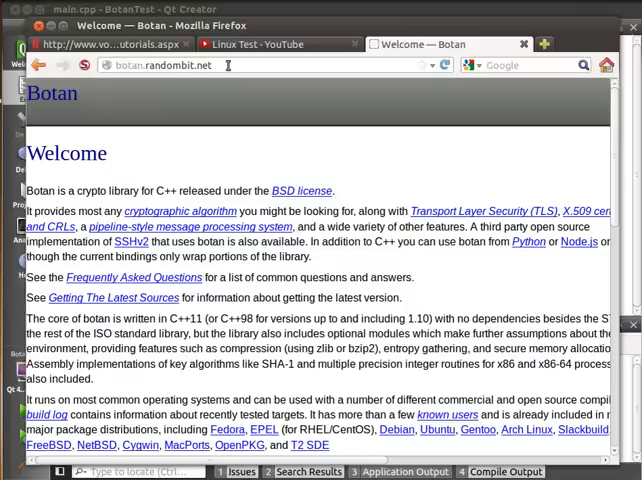
Step: Leave the Botan page for the Linux Test YouTube tab and scroll down to its comments
{"action": "left_click", "coordinate": [110, 43]}
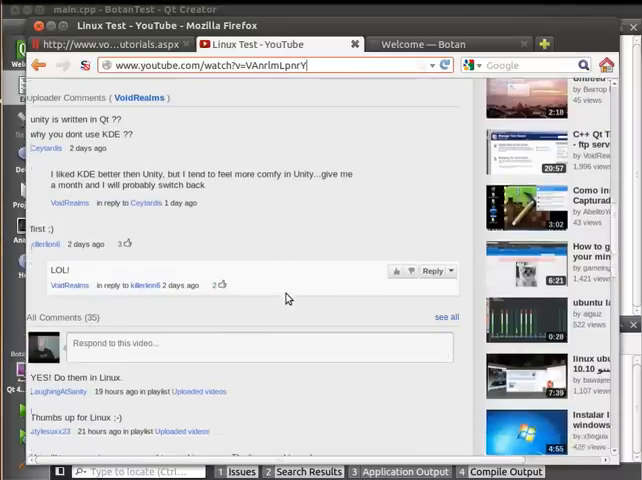
{"action": "scroll", "scroll_direction": "down", "scroll_amount": 3}
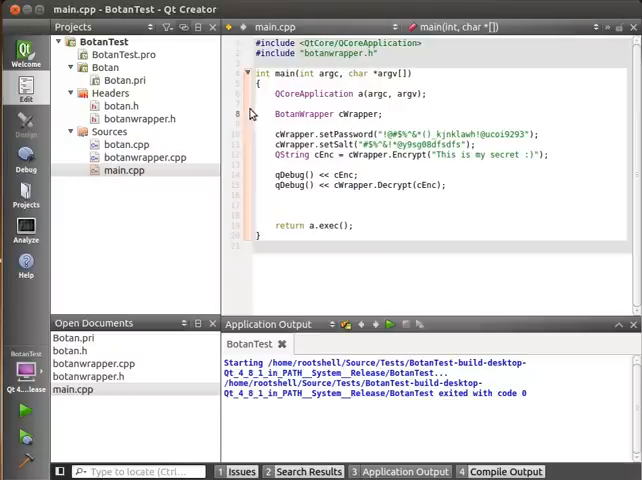
{"action": "mouse_move", "coordinate": [150, 86]}
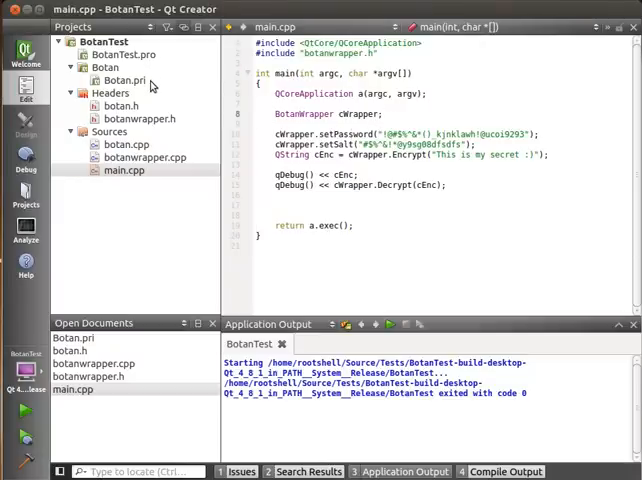
{"action": "mouse_move", "coordinate": [124, 80]}
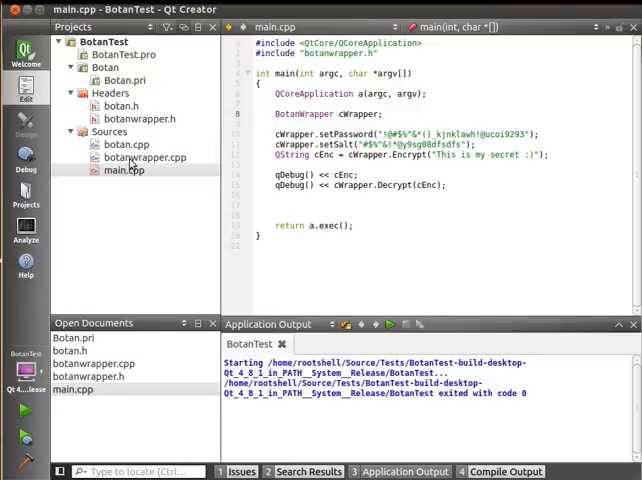
{"action": "mouse_move", "coordinate": [140, 152]}
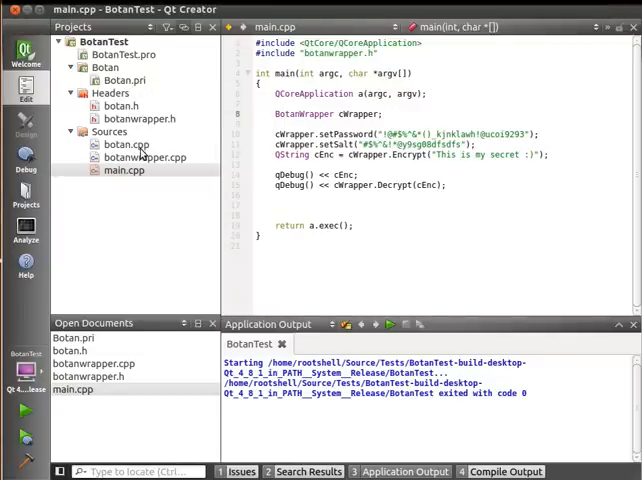
{"action": "left_click", "coordinate": [120, 106]}
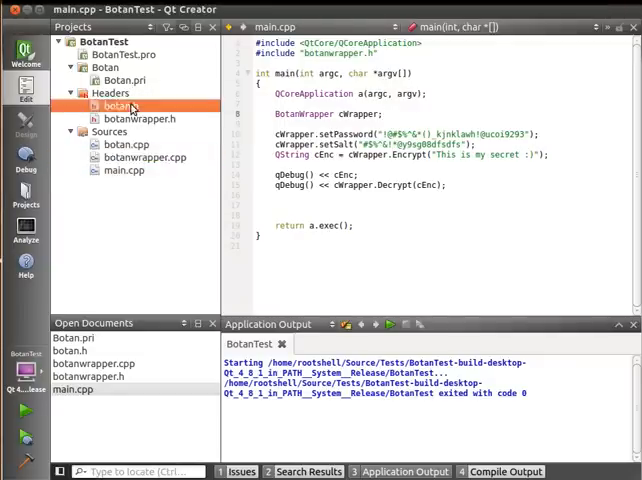
Step: Scroll through botan.h under Headers to its end, then open botanwrapper.cpp under Sources
{"action": "left_click", "coordinate": [120, 106]}
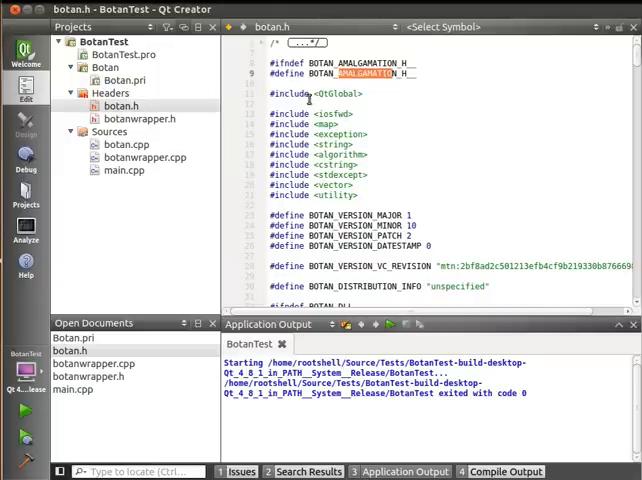
{"action": "mouse_move", "coordinate": [410, 110]}
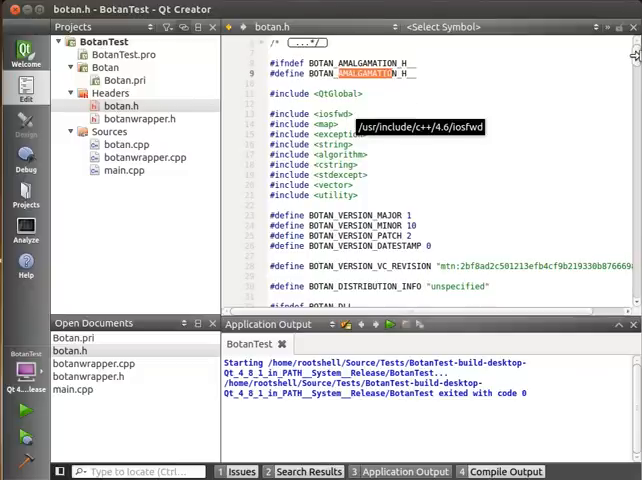
{"action": "scroll", "scroll_direction": "down", "scroll_amount": 3}
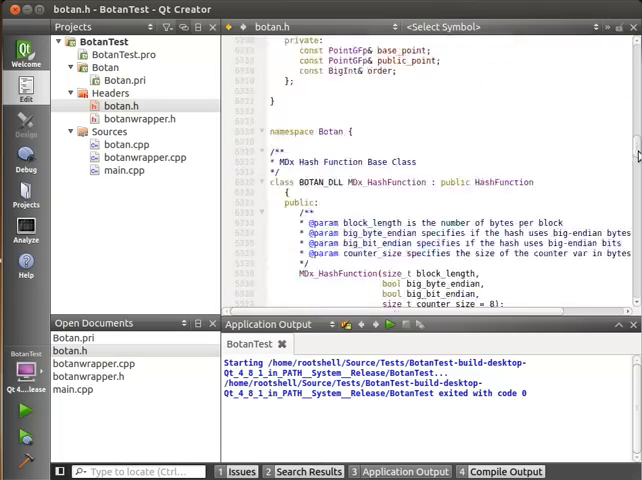
{"action": "scroll", "scroll_direction": "down", "scroll_amount": 3}
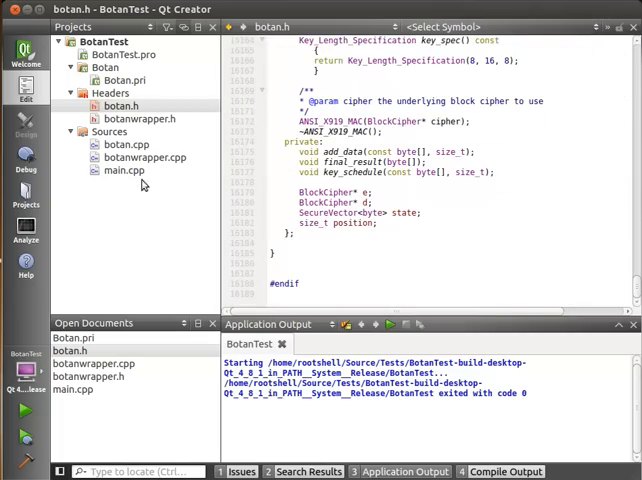
{"action": "left_click", "coordinate": [145, 157]}
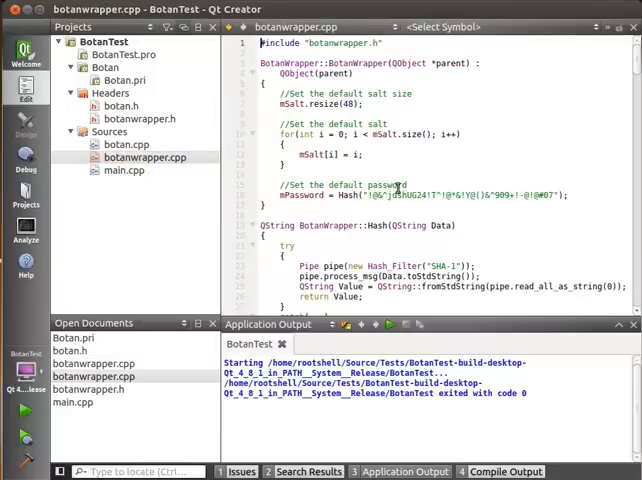
{"action": "mouse_move", "coordinate": [484, 166]}
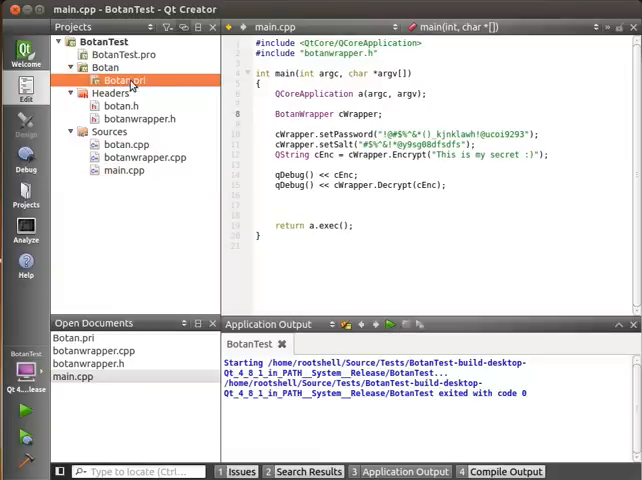
Step: Open Botan.pri from the Botan project tree and scroll toward its win32 compiler-flag block
{"action": "left_click", "coordinate": [123, 80]}
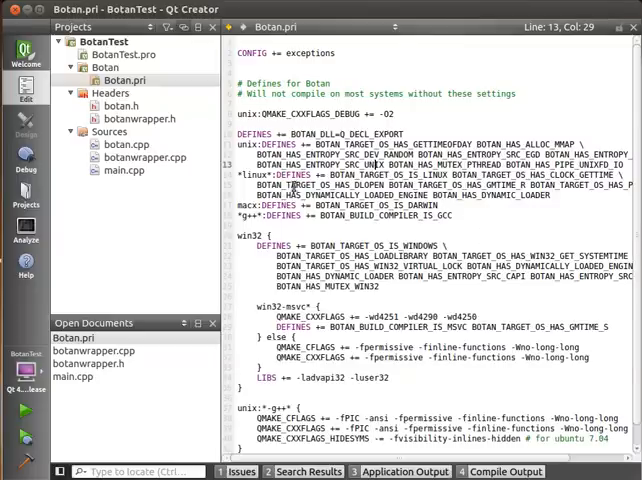
{"action": "scroll", "scroll_direction": "down", "scroll_amount": 3}
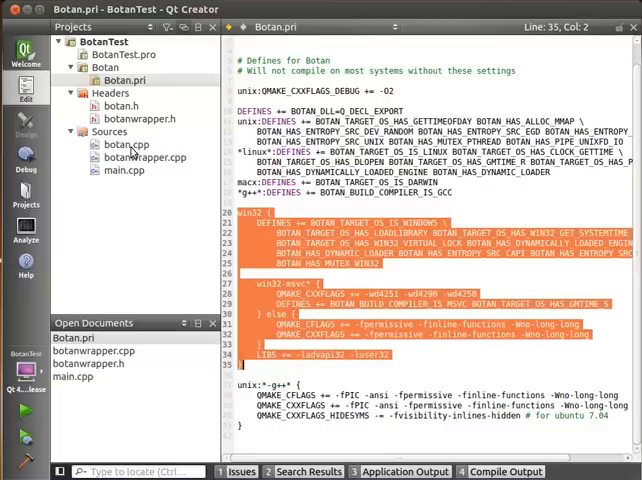
Step: Read through botanwrapper.h, highlighting the Encode and setSalt method declarations
{"action": "left_click", "coordinate": [139, 118]}
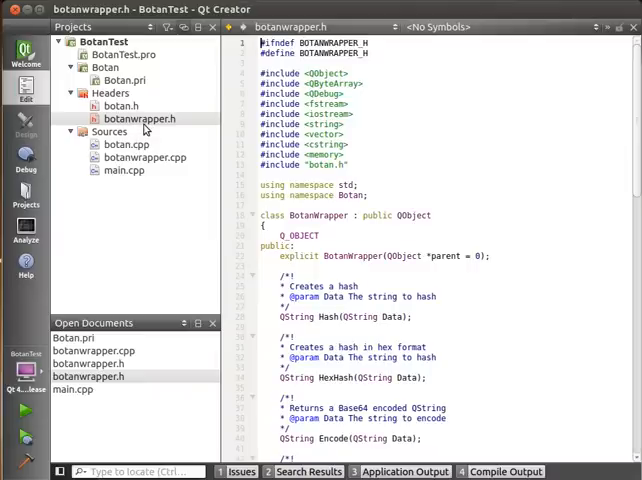
{"action": "scroll", "scroll_direction": "down", "scroll_amount": 3}
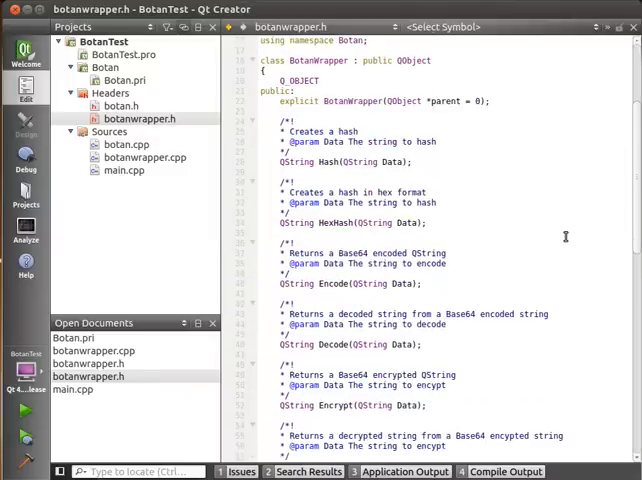
{"action": "double_click", "coordinate": [349, 222]}
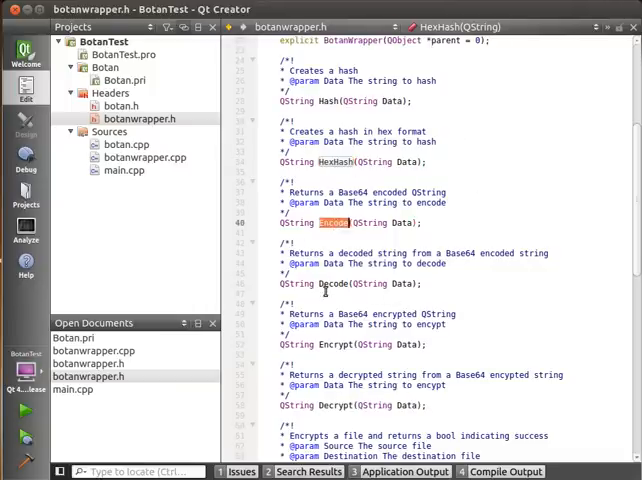
{"action": "scroll", "scroll_direction": "down", "scroll_amount": 3}
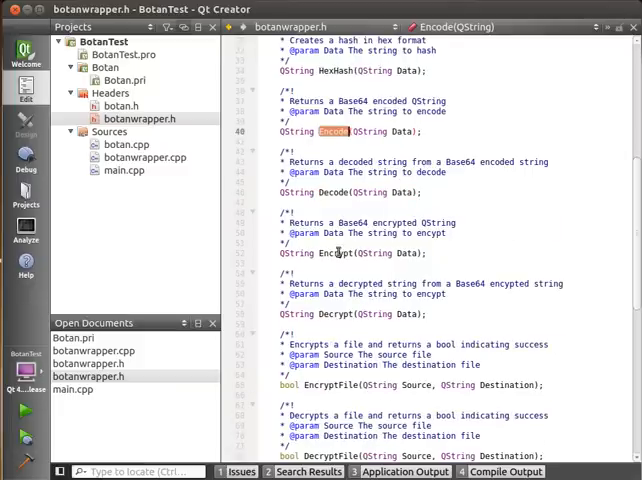
{"action": "scroll", "scroll_direction": "down", "scroll_amount": 3}
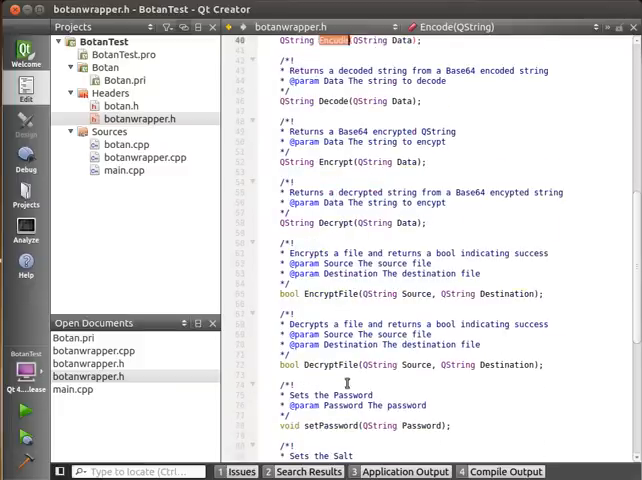
{"action": "scroll", "scroll_direction": "down", "scroll_amount": 3}
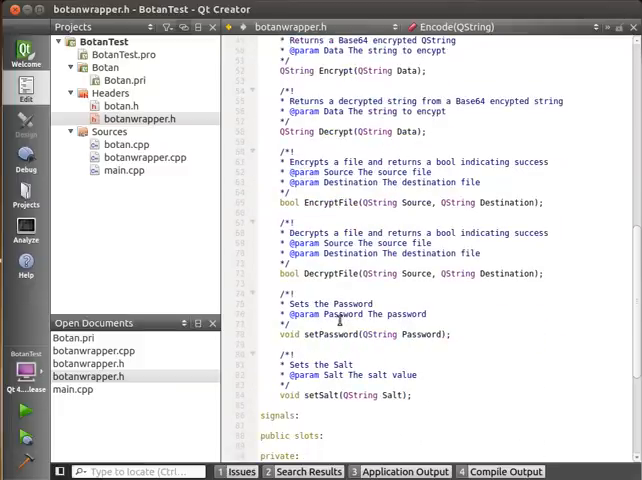
{"action": "double_click", "coordinate": [318, 394]}
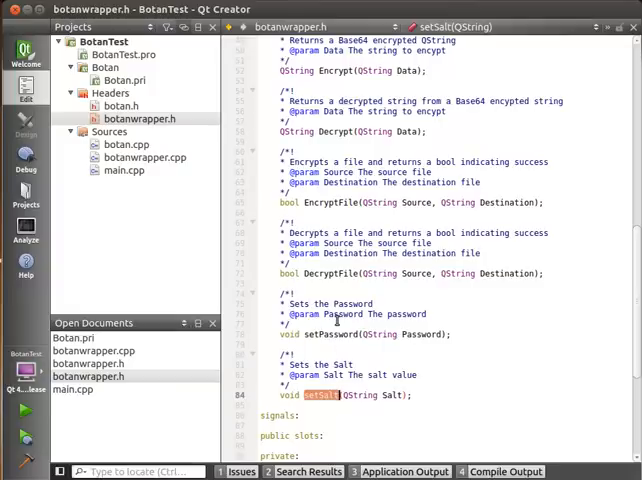
{"action": "mouse_move", "coordinate": [320, 395]}
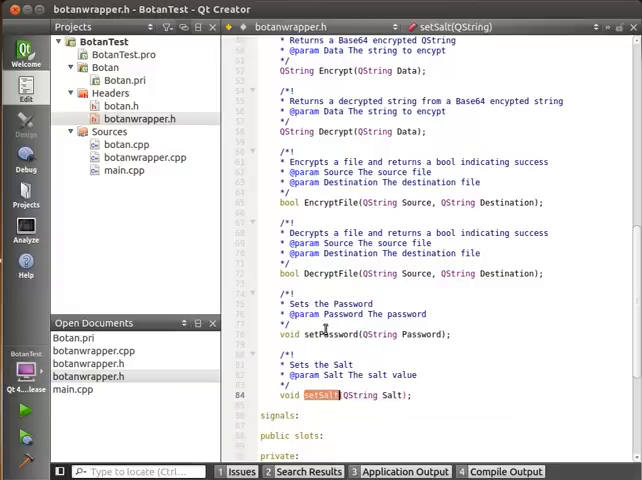
{"action": "left_click", "coordinate": [333, 334]}
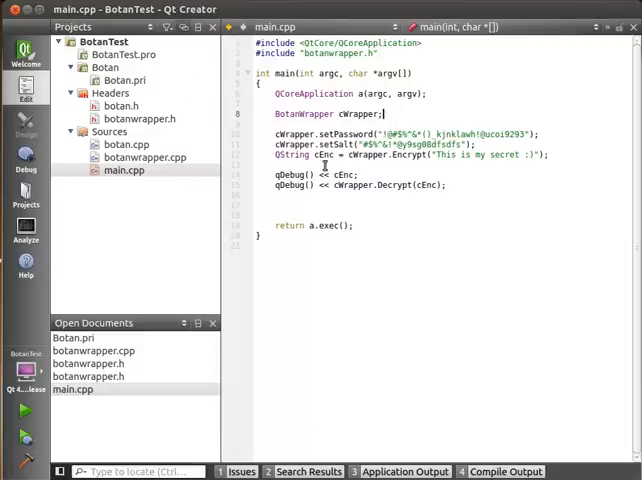
{"action": "mouse_move", "coordinate": [140, 186]}
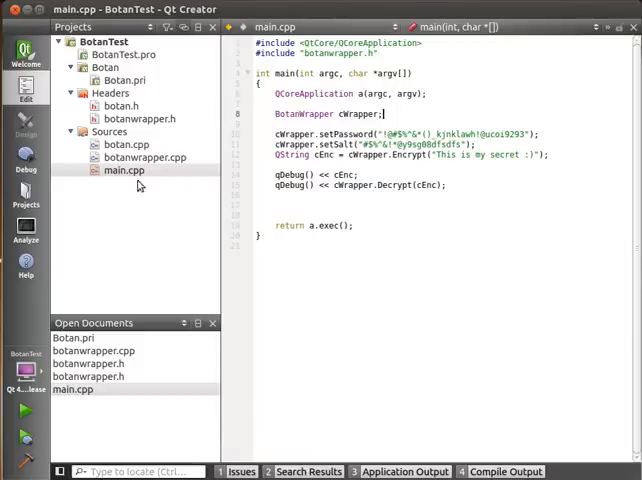